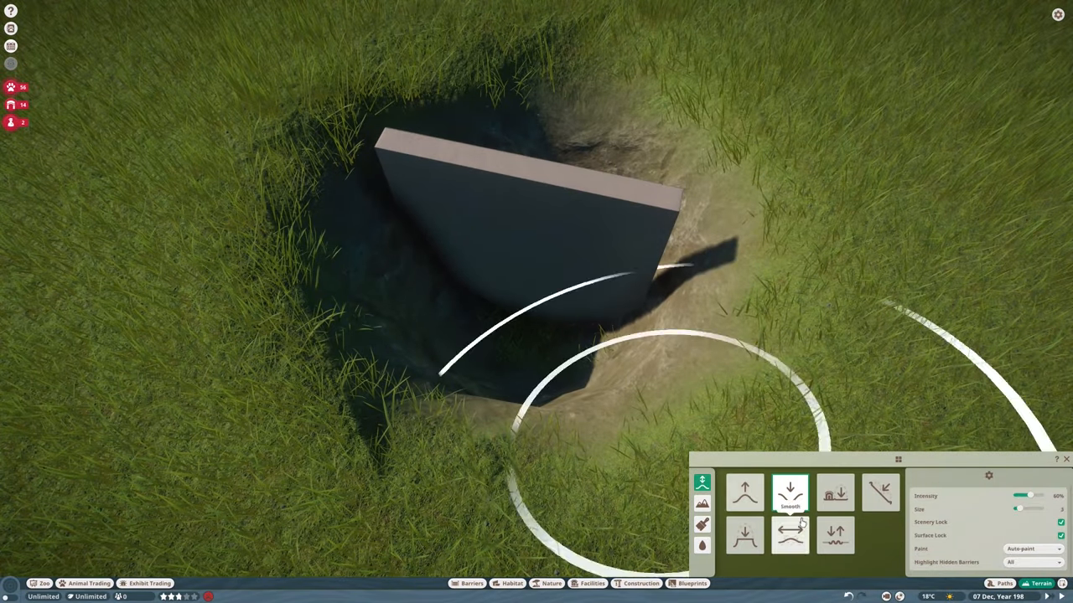
Lower the ground into a pit and confirm the concrete corner wall piece
{"action": "left_click", "coordinate": [834, 493]}
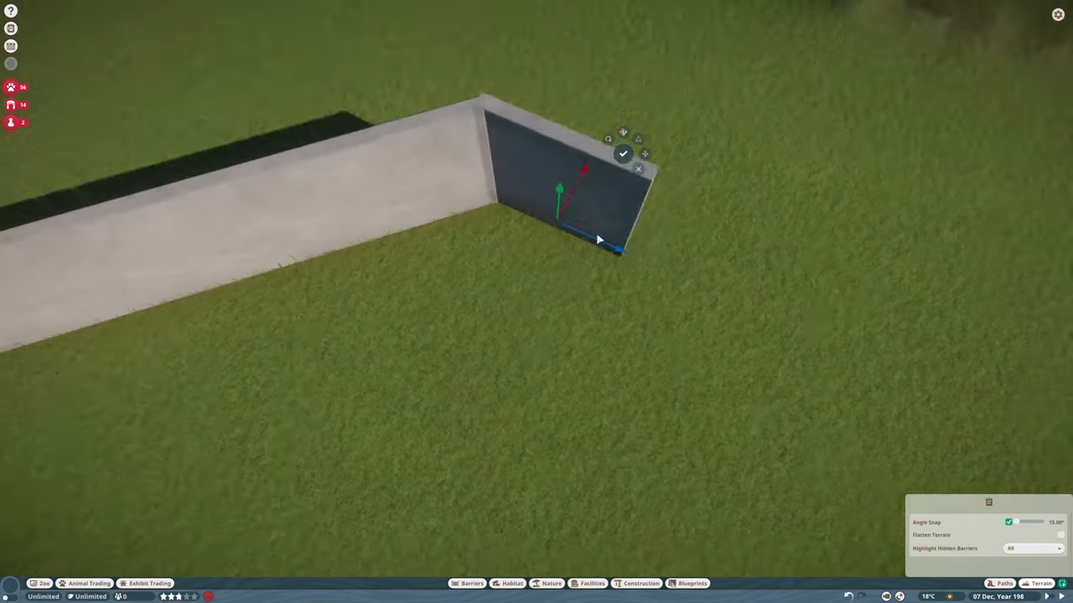
{"action": "left_click", "coordinate": [623, 154]}
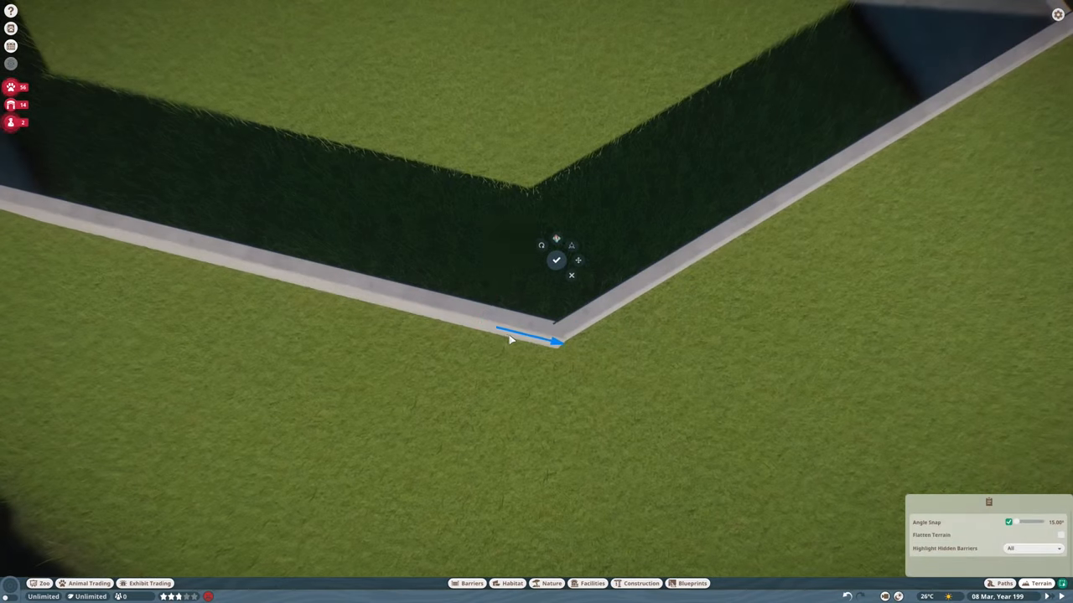
Confirm the concrete wall run joining at the angled corner
{"action": "left_click", "coordinate": [557, 260]}
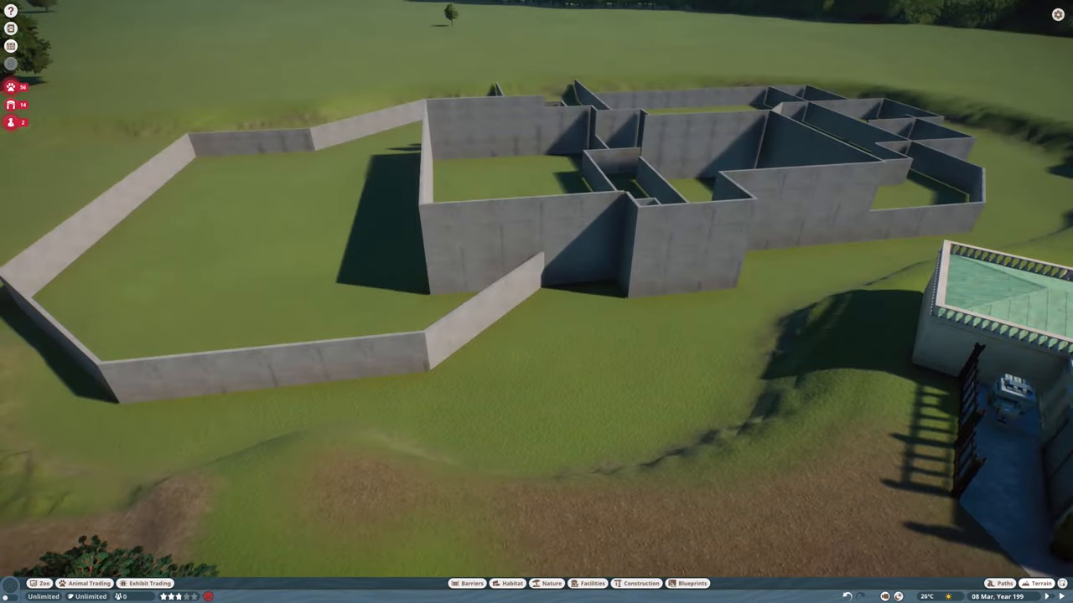
Position an inner concrete wall and add a concrete floor piece between the walls
{"action": "left_click", "coordinate": [640, 584]}
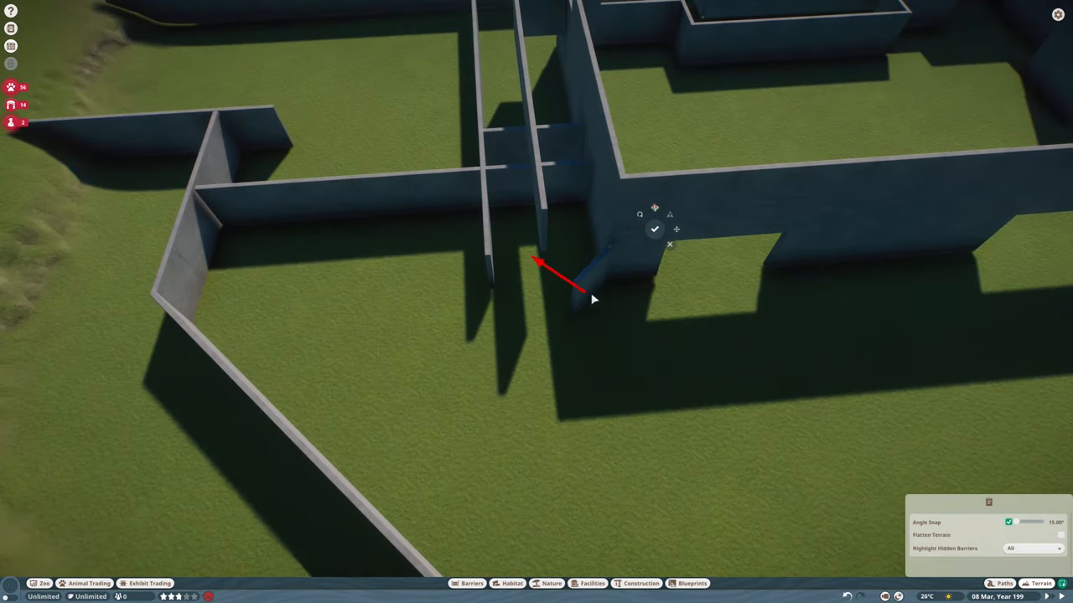
{"action": "left_click", "coordinate": [653, 228]}
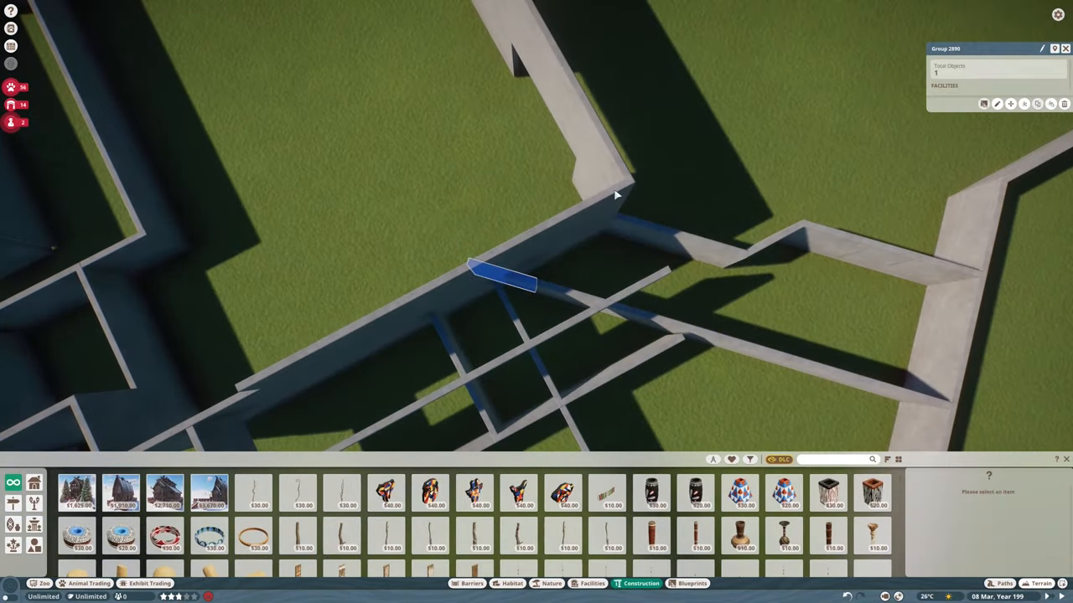
{"action": "left_click", "coordinate": [1039, 583]}
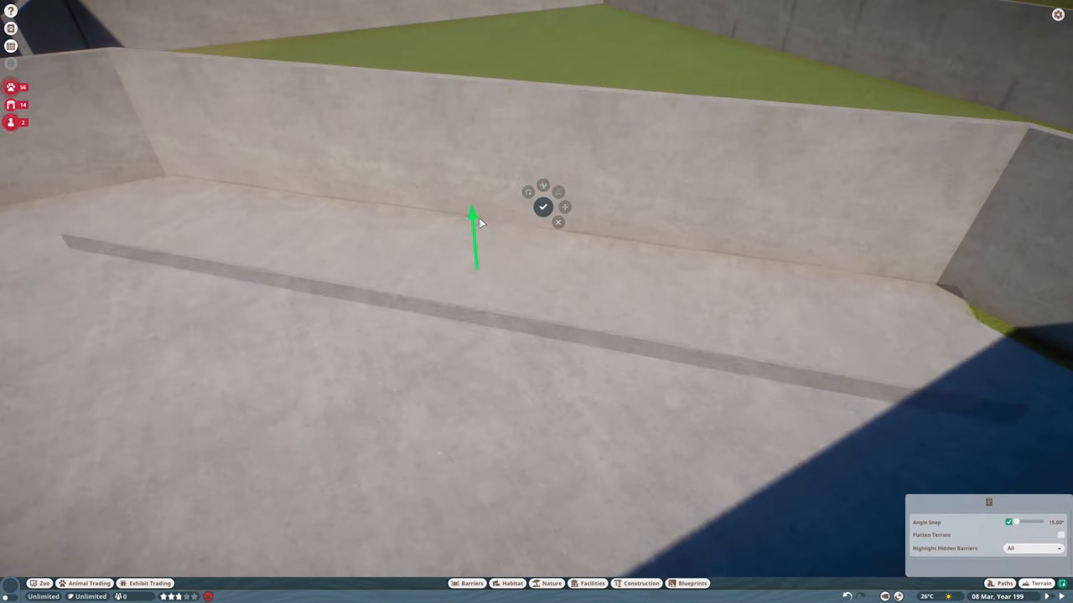
{"action": "left_click", "coordinate": [543, 207]}
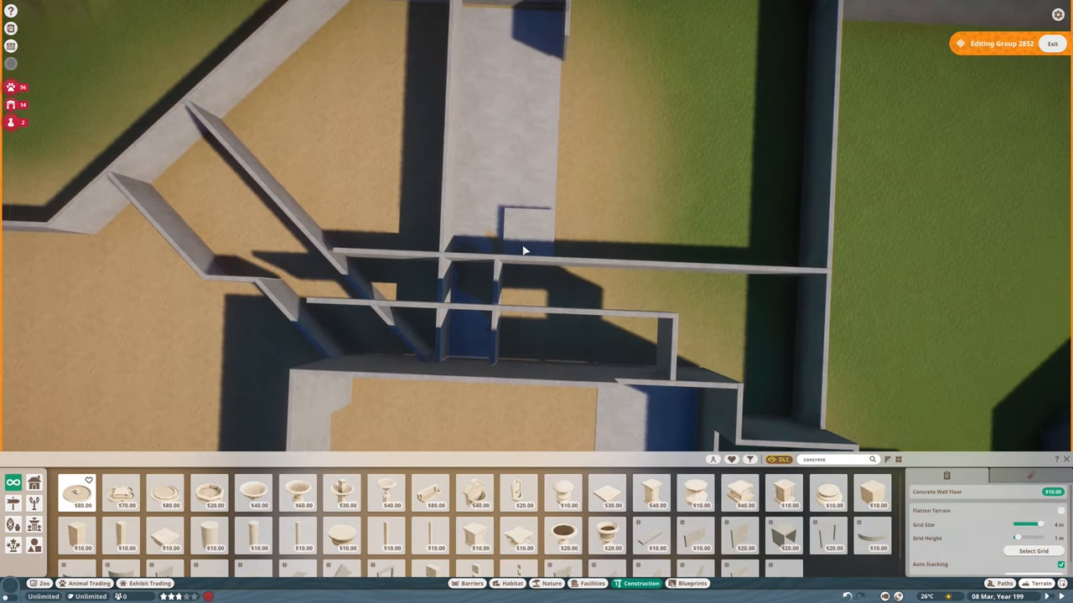
Place two more concrete wall partitions inside the building layout
{"action": "left_click", "coordinate": [1039, 583]}
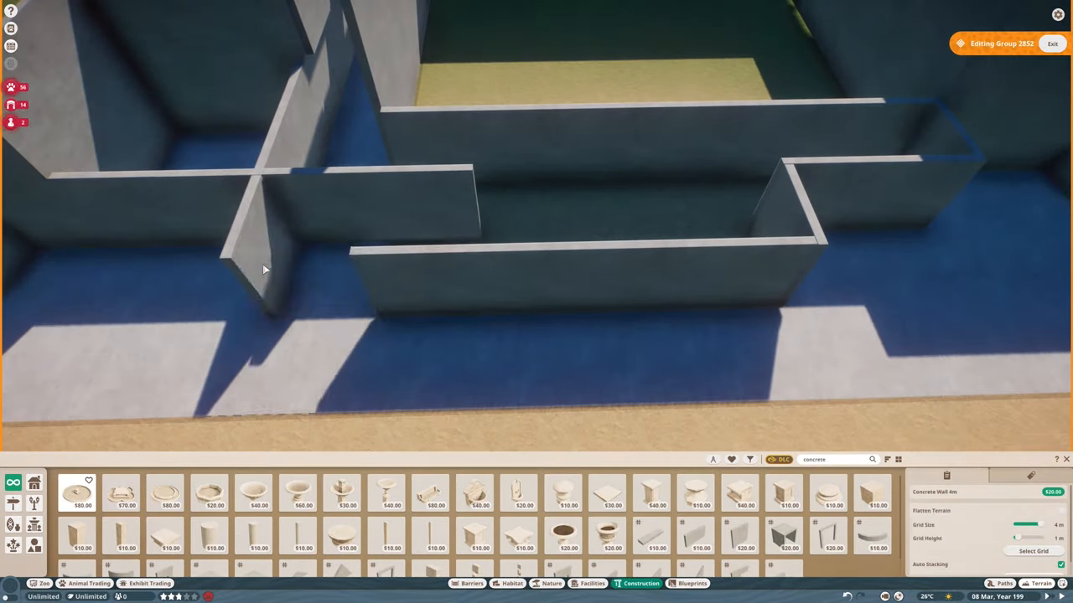
{"action": "left_click", "coordinate": [1042, 584]}
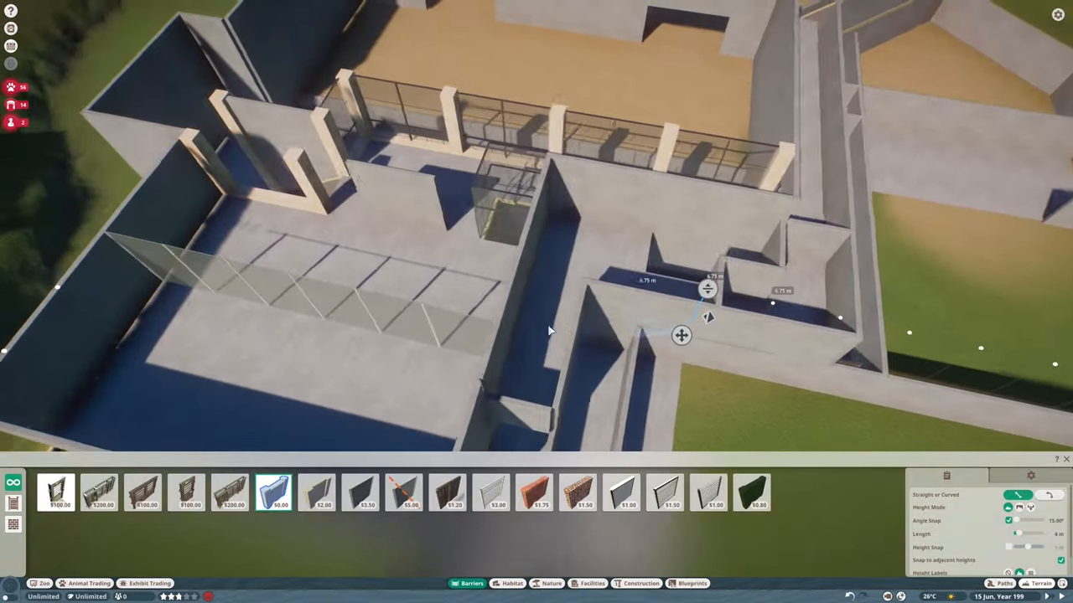
Place a concrete barrier wall section running down into the sunken pit
{"action": "left_click", "coordinate": [1039, 583]}
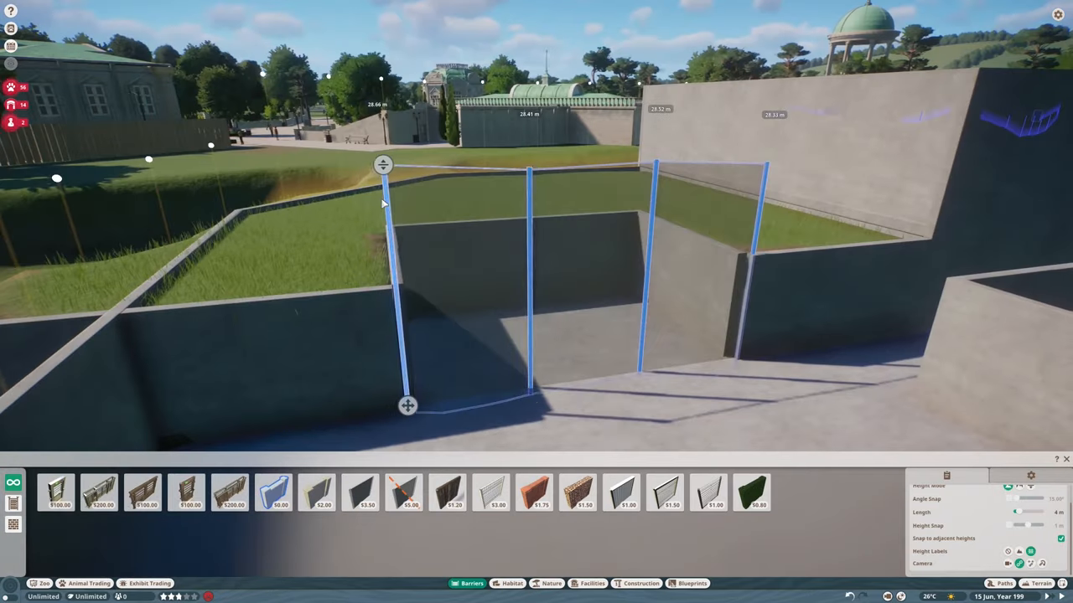
{"action": "left_click", "coordinate": [361, 493]}
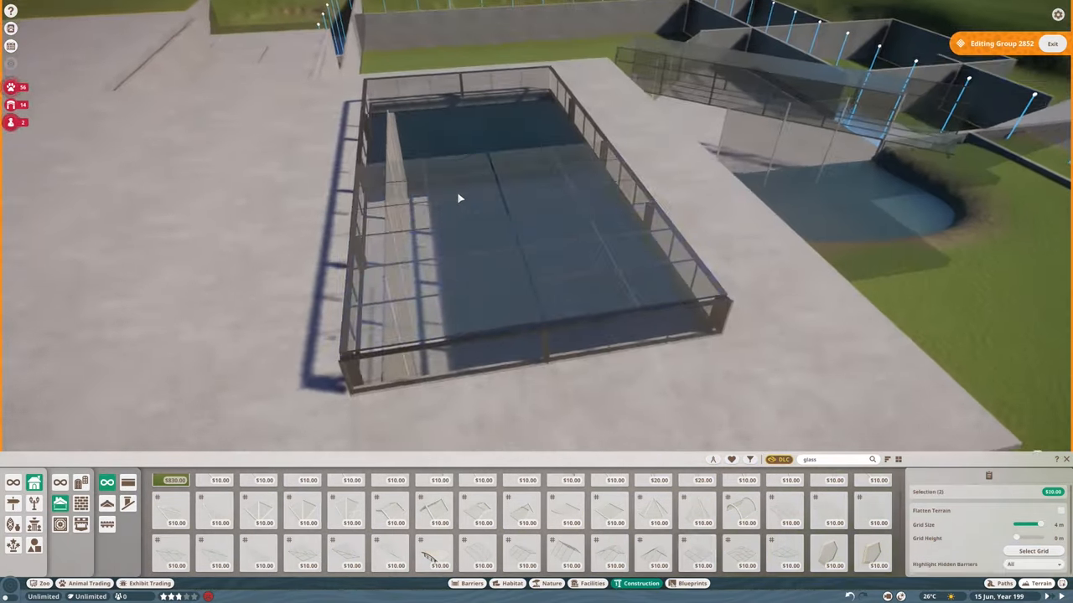
Place a glass piece inside the rectangular framed structure
{"action": "left_click", "coordinate": [1039, 583]}
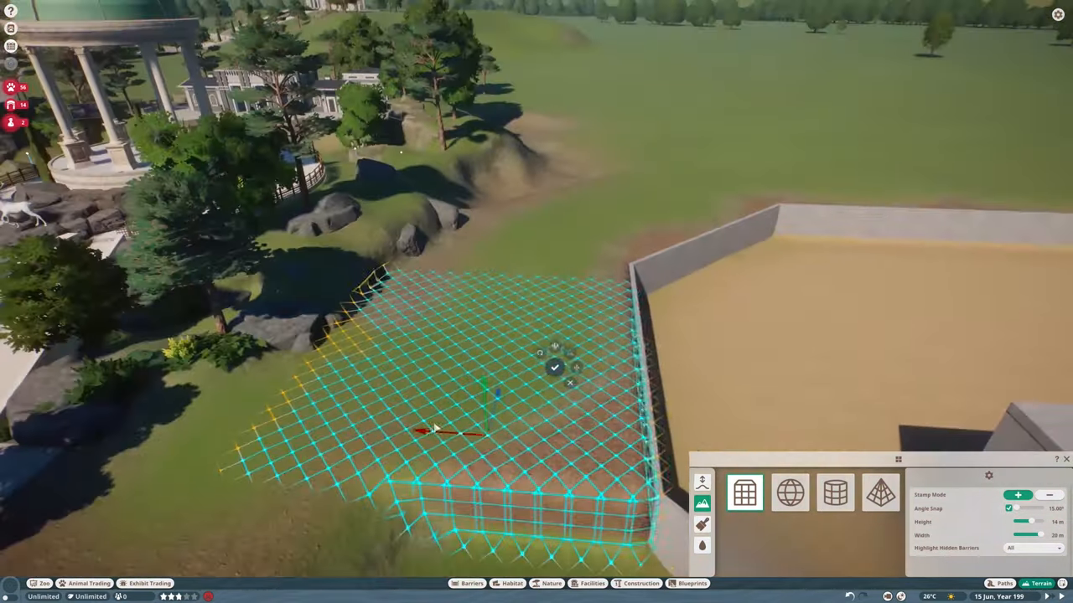
Apply the grid terrain reshape to the area beside the enclosure walls
{"action": "left_click", "coordinate": [466, 583]}
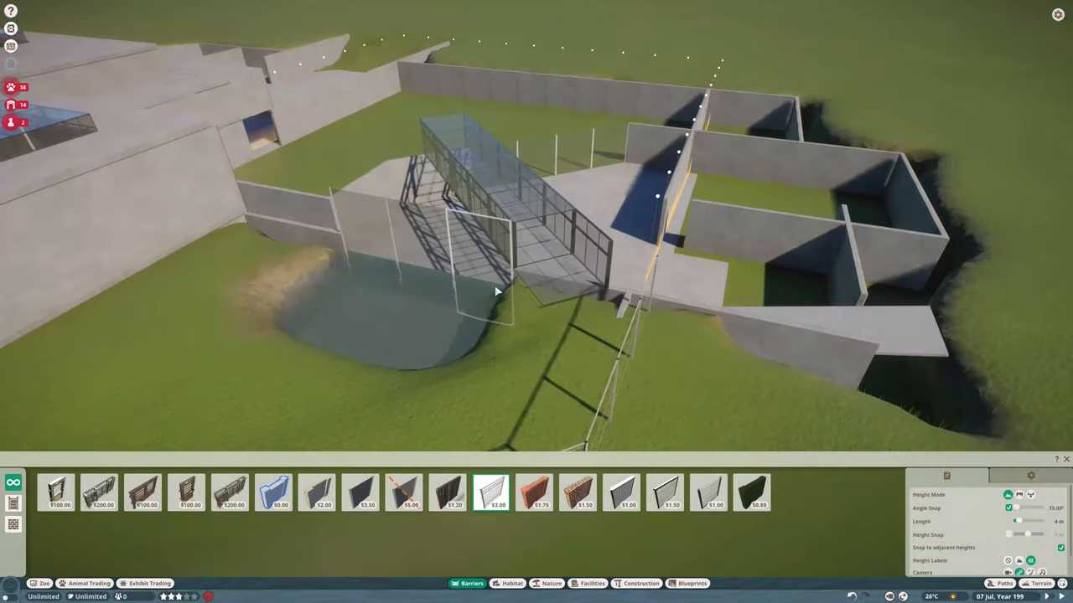
Reshape and smooth the ground by the glass walkway and add a short wall piece
{"action": "left_click", "coordinate": [1039, 583]}
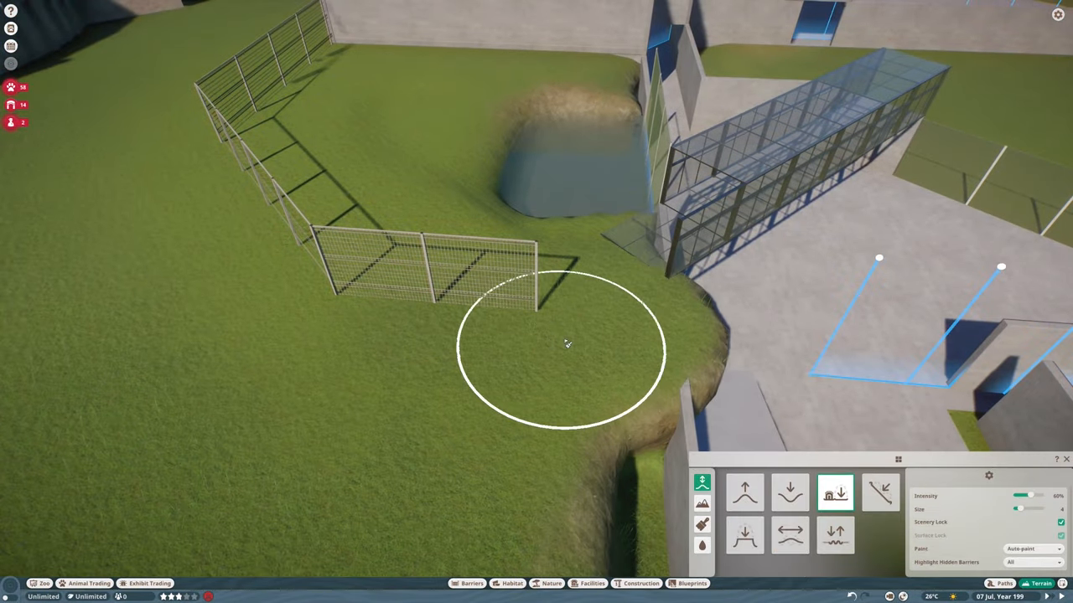
{"action": "left_click", "coordinate": [466, 583]}
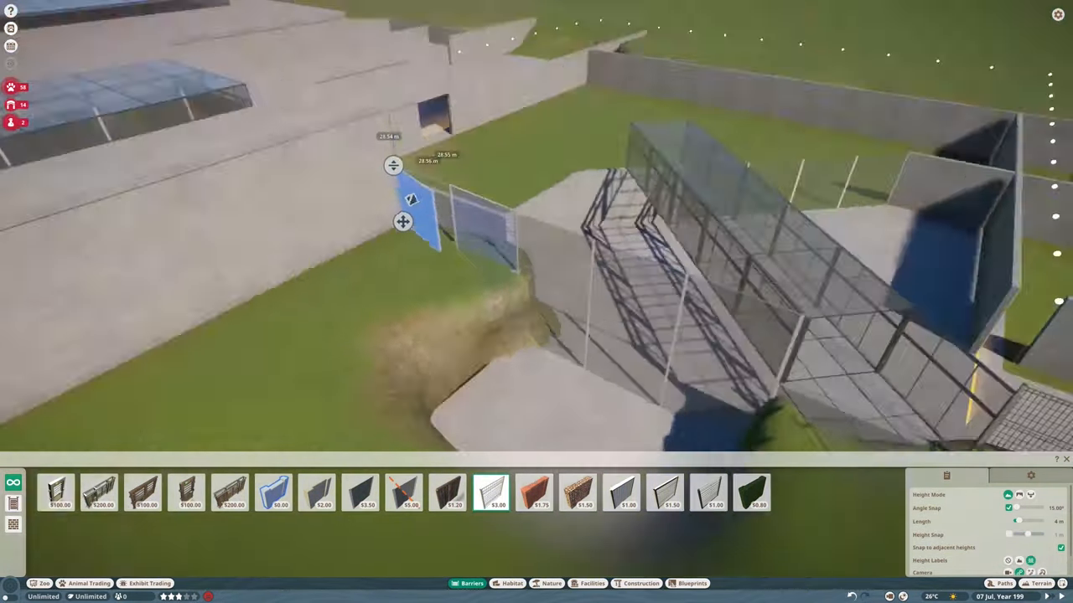
{"action": "left_click", "coordinate": [1039, 583]}
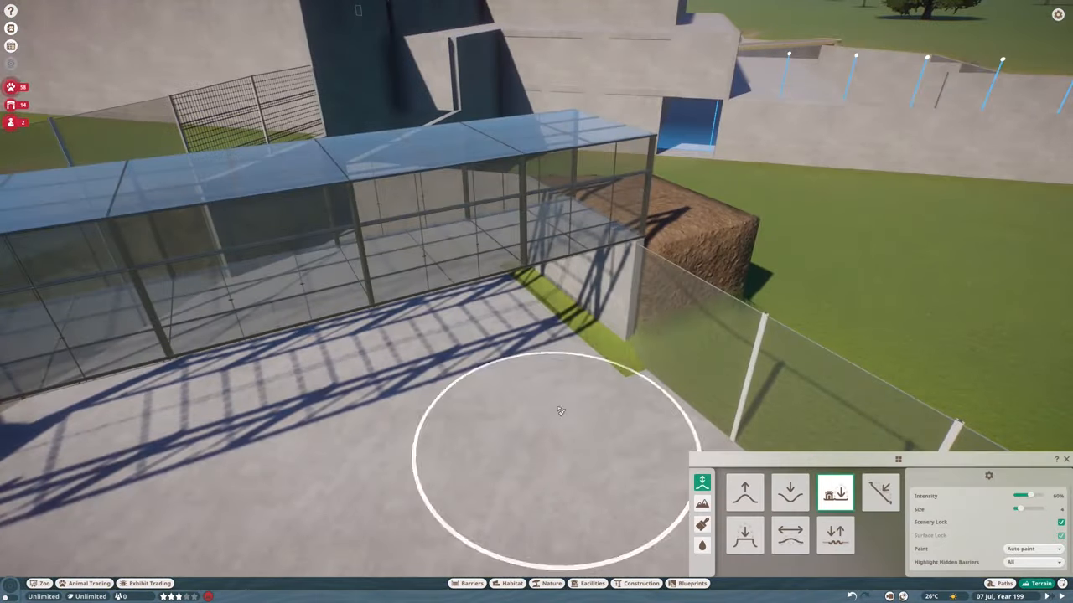
{"action": "left_click", "coordinate": [744, 492]}
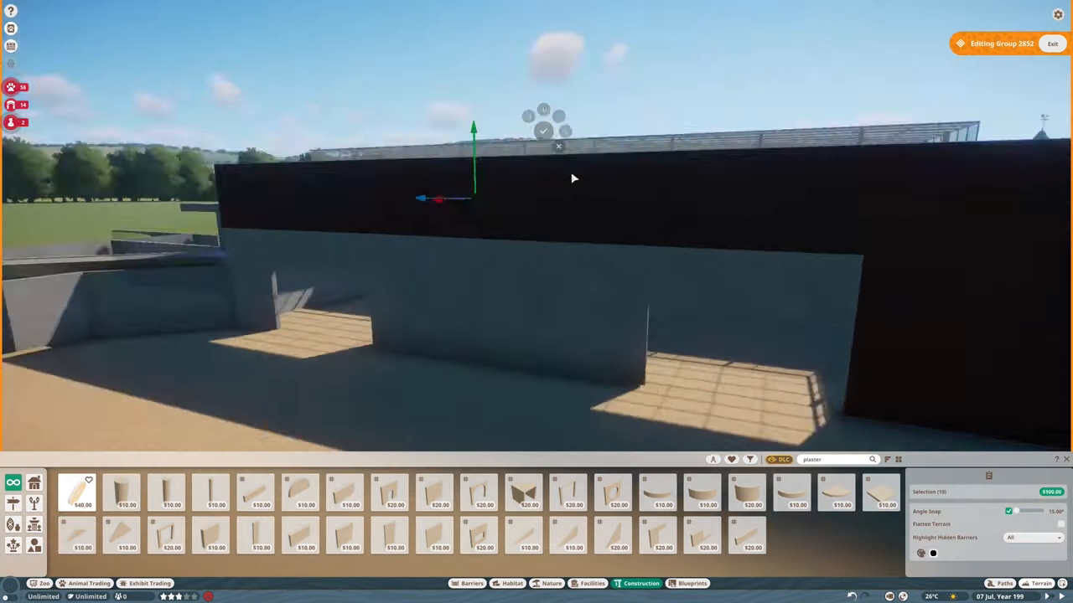
Move the black plaster facade piece into position on the building front
{"action": "left_click_drag", "start_coordinate": [573, 178], "coordinate": [543, 339]}
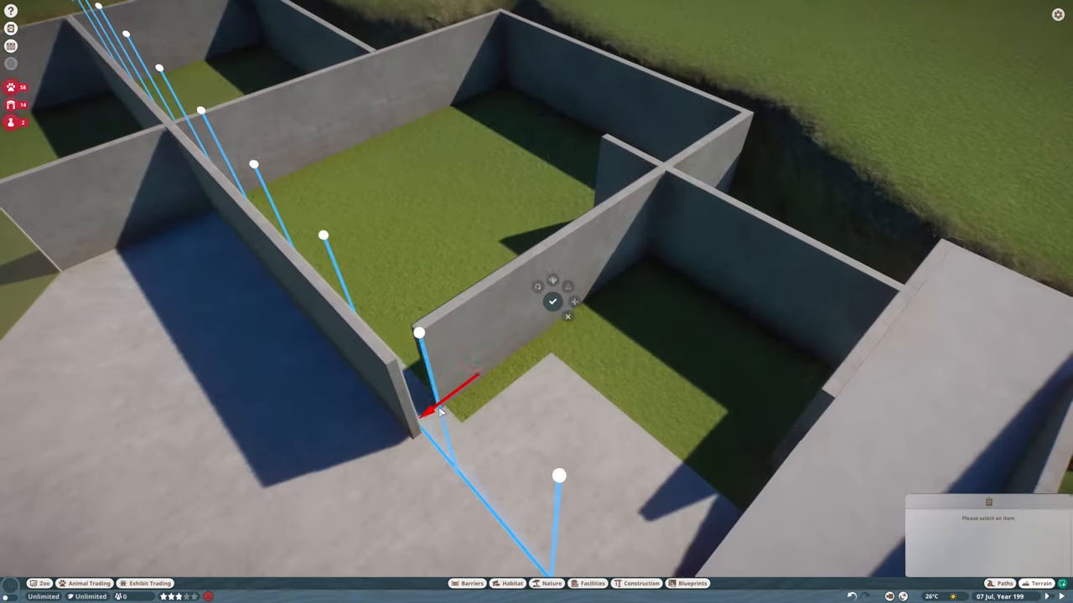
Confirm the concrete partition wall's new aligned position
{"action": "left_click", "coordinate": [553, 302]}
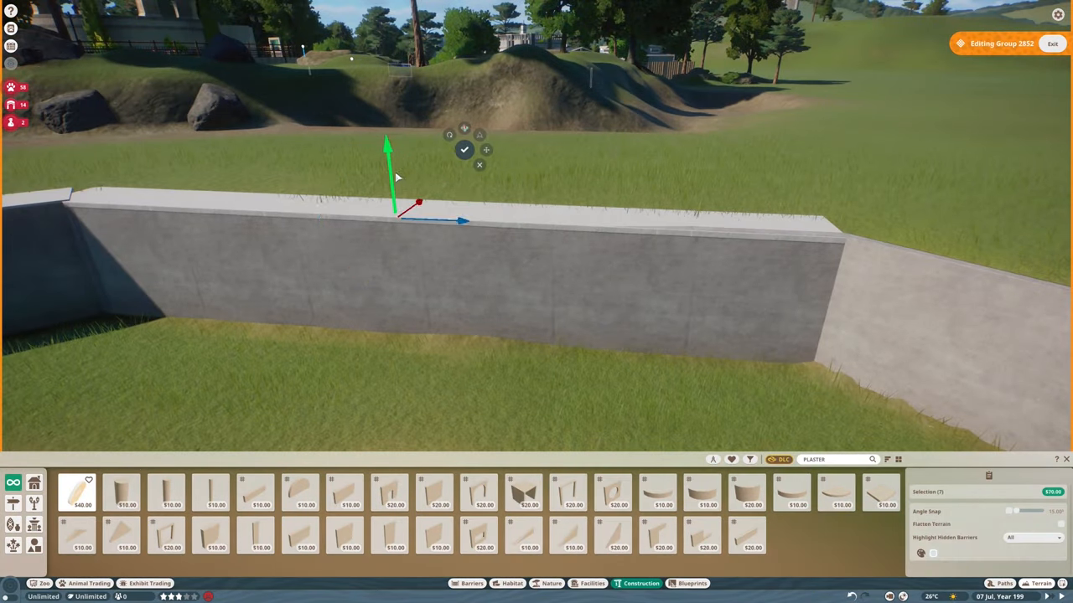
Place the long plaster wall piece along the top edge of the sunken retaining wall
{"action": "left_click", "coordinate": [1039, 583]}
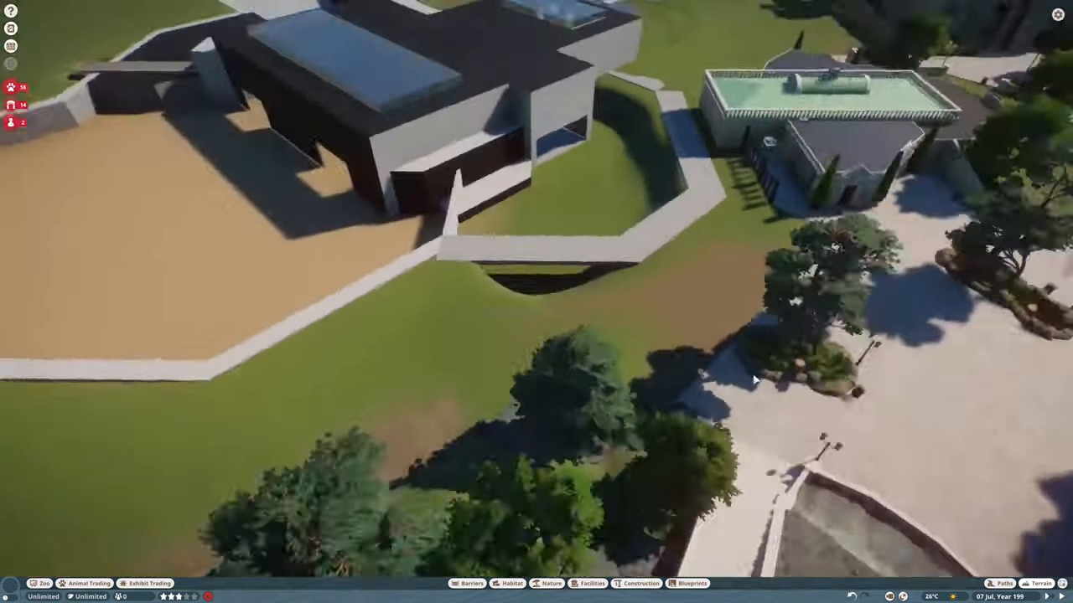
Lower the ground into a trench beside the angled concrete border and edge it with a wall piece
{"action": "left_click", "coordinate": [1039, 583]}
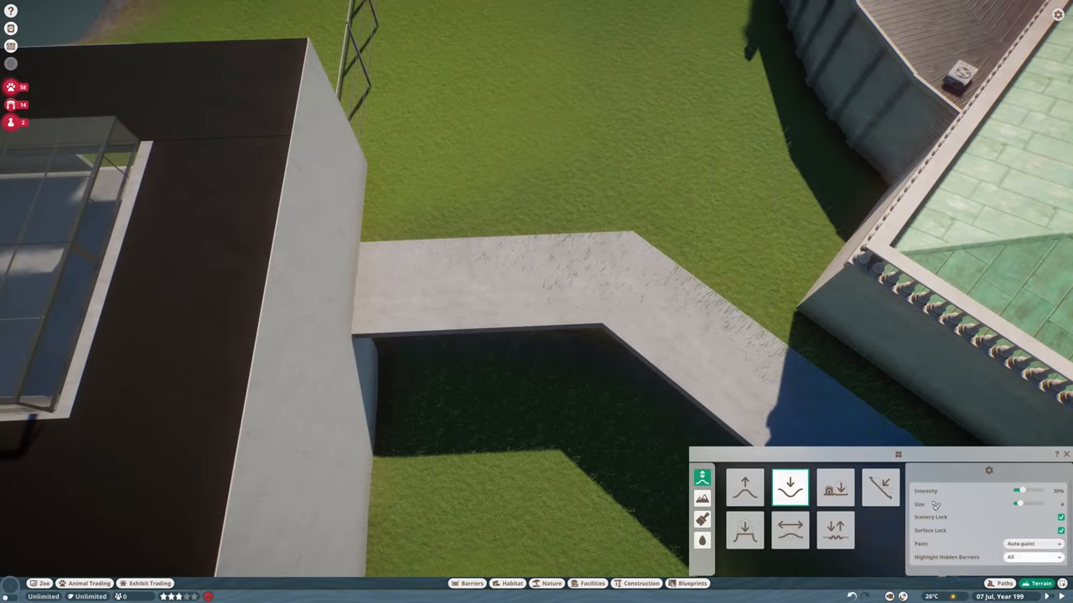
{"action": "left_click", "coordinate": [702, 520]}
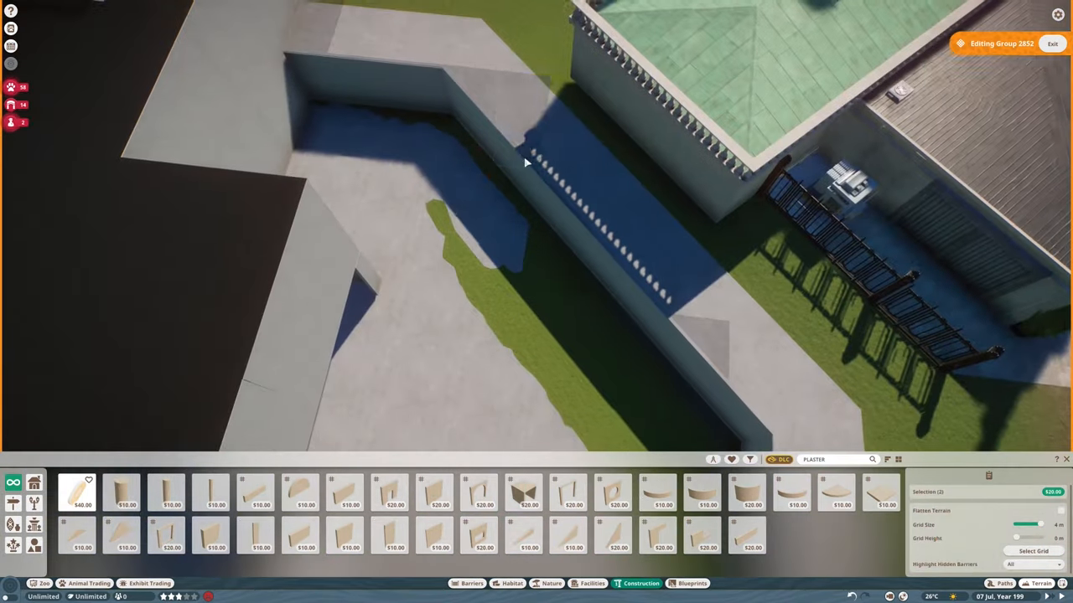
{"action": "left_click", "coordinate": [1039, 583]}
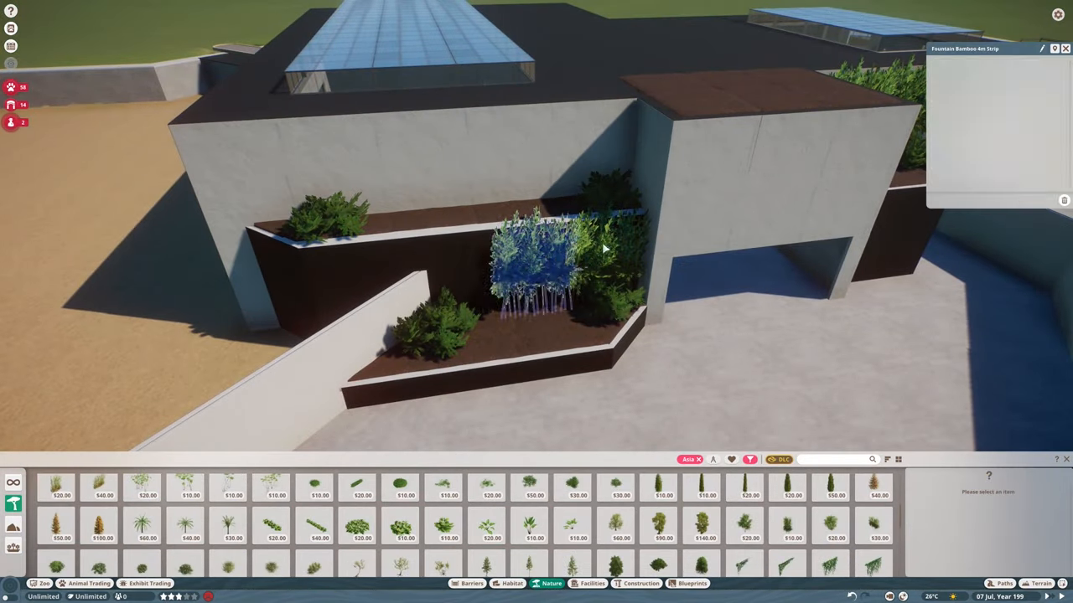
Plant bamboo and a large fern in the soil planter on the building front
{"action": "left_click", "coordinate": [231, 511]}
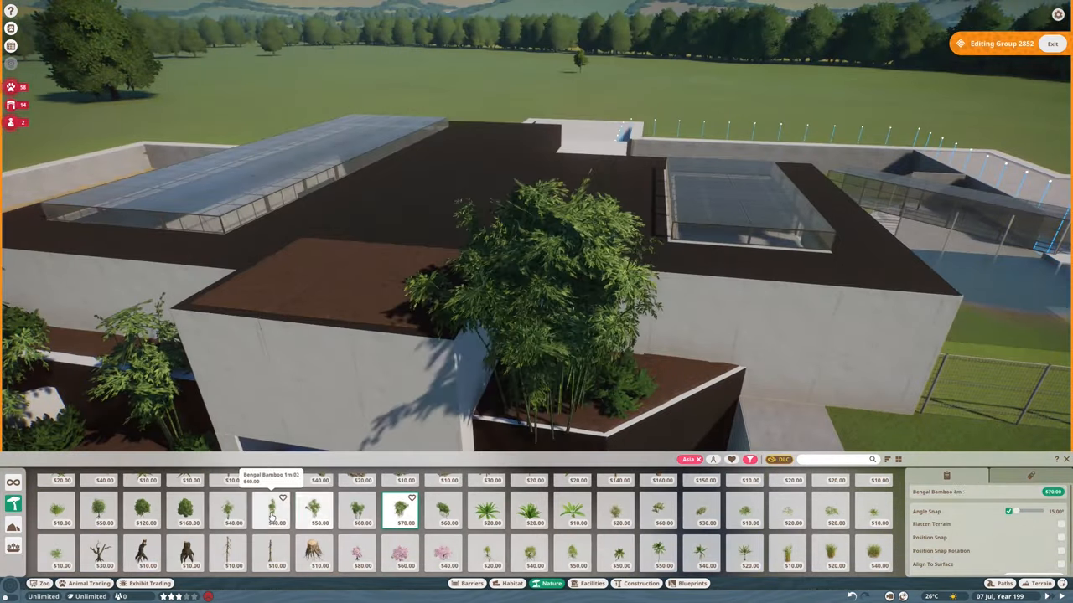
{"action": "left_click", "coordinate": [489, 511]}
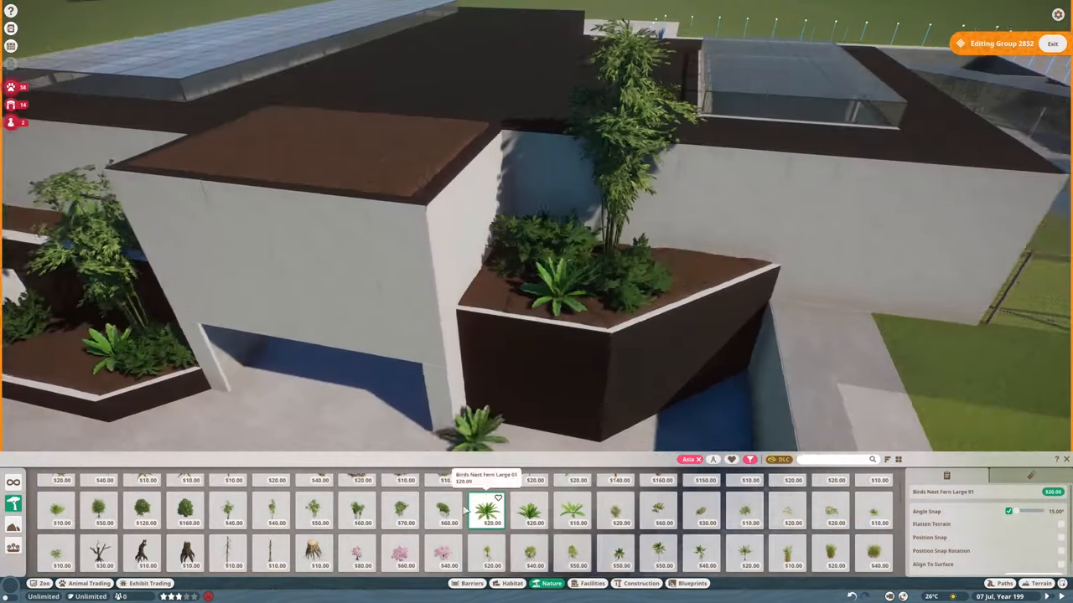